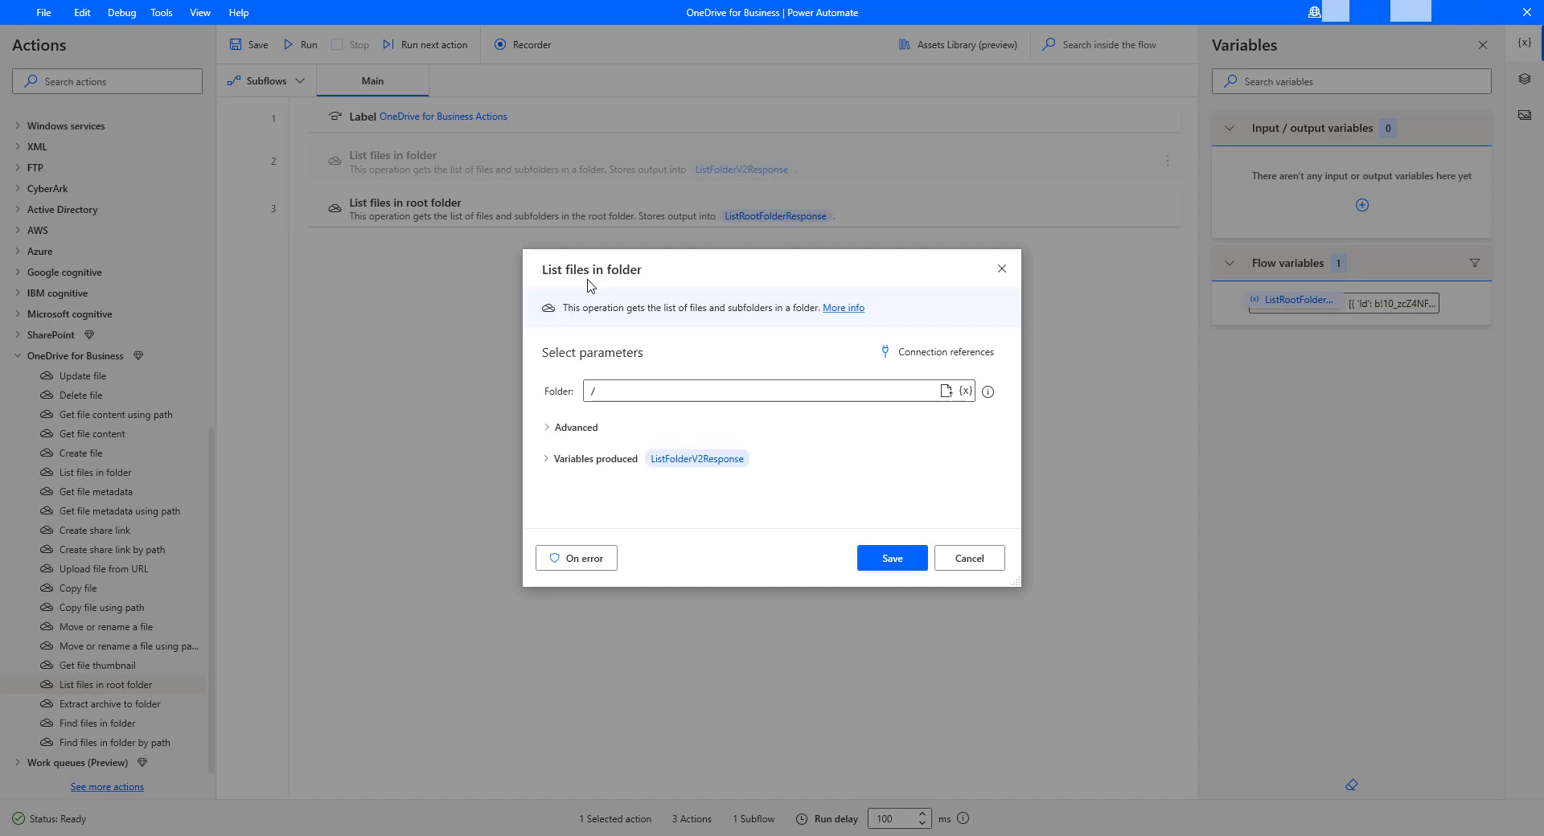
mouse_move(945, 391)
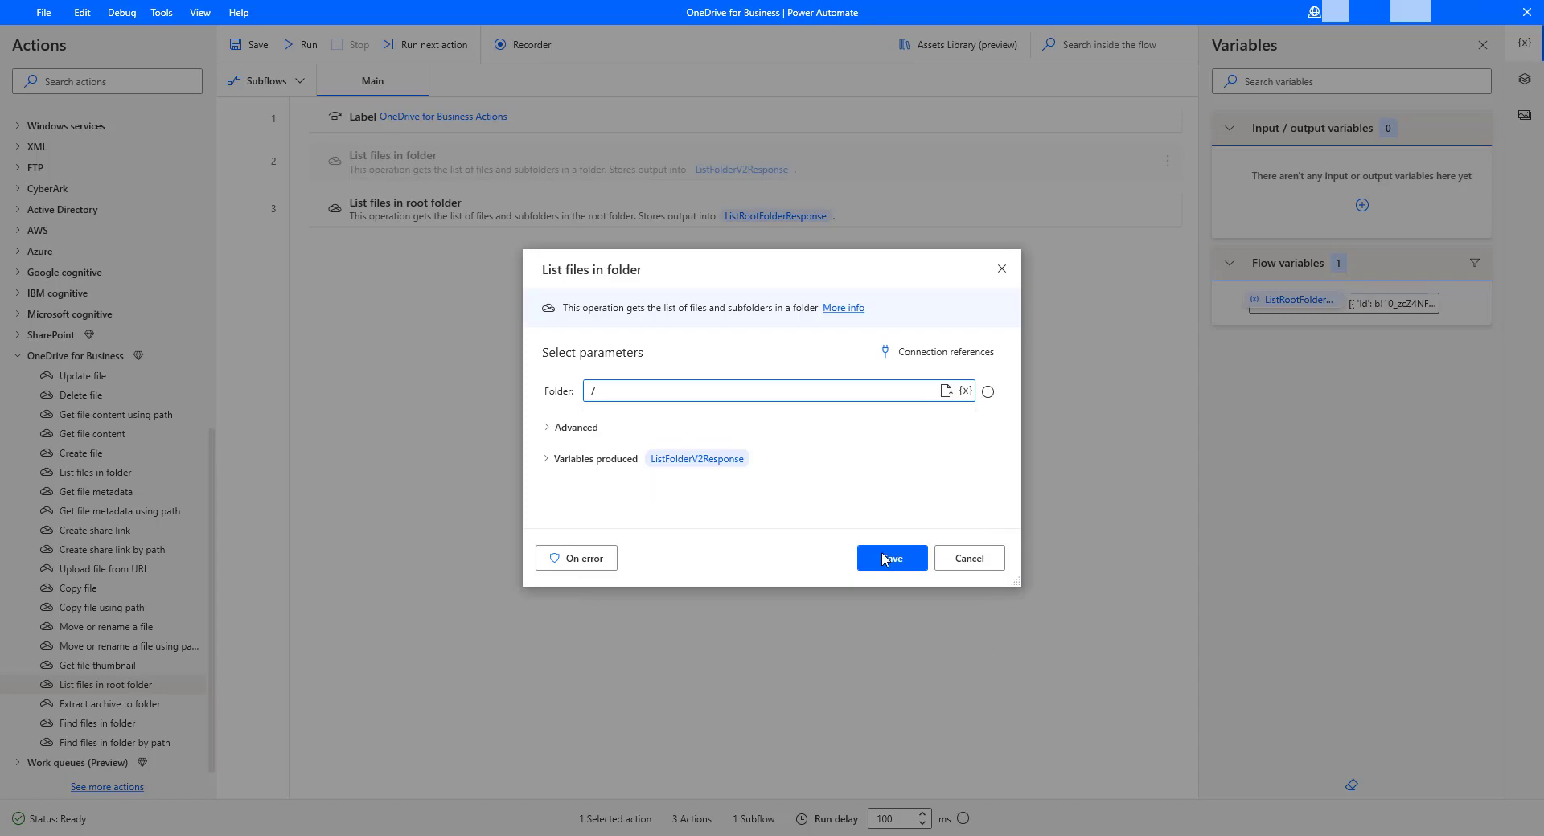
Save the List files in folder action with its folder set to /.
left_click(892, 559)
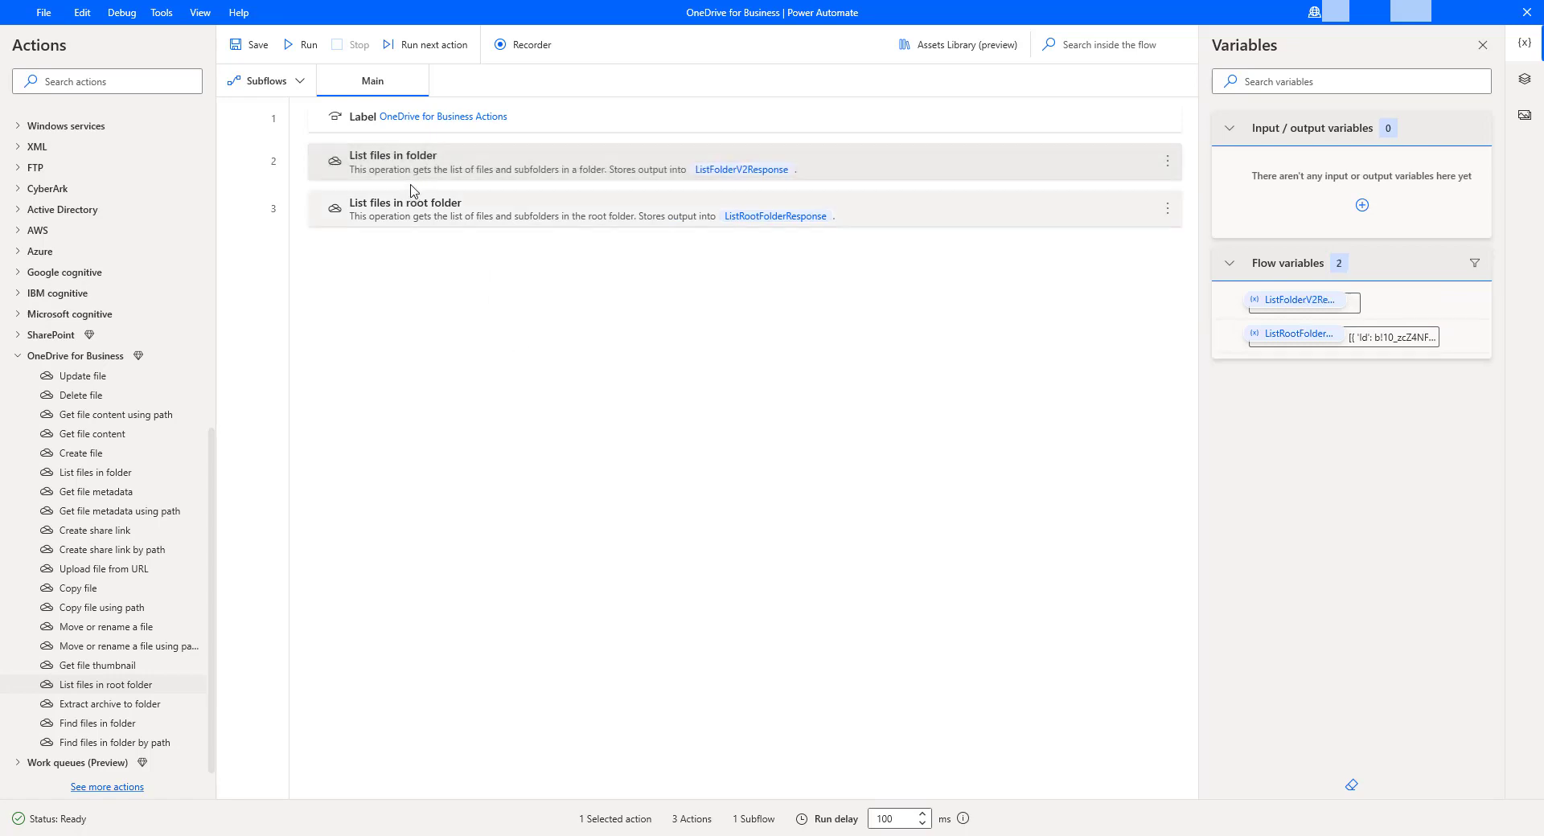
Run the flow from the List files in folder action so ListFolderV2Response returns results.
left_click(430, 162)
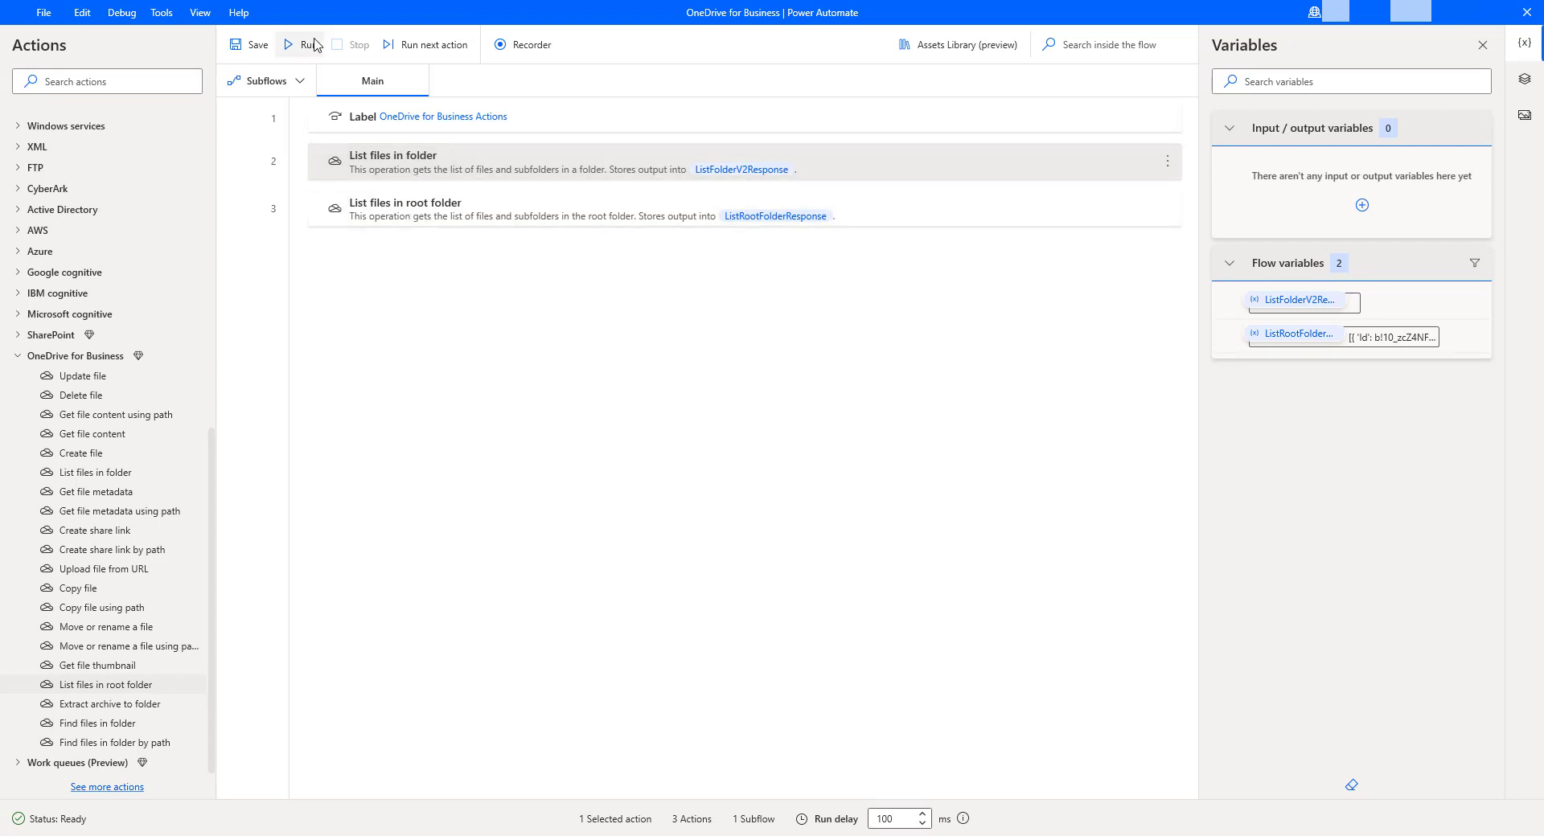
left_click(303, 44)
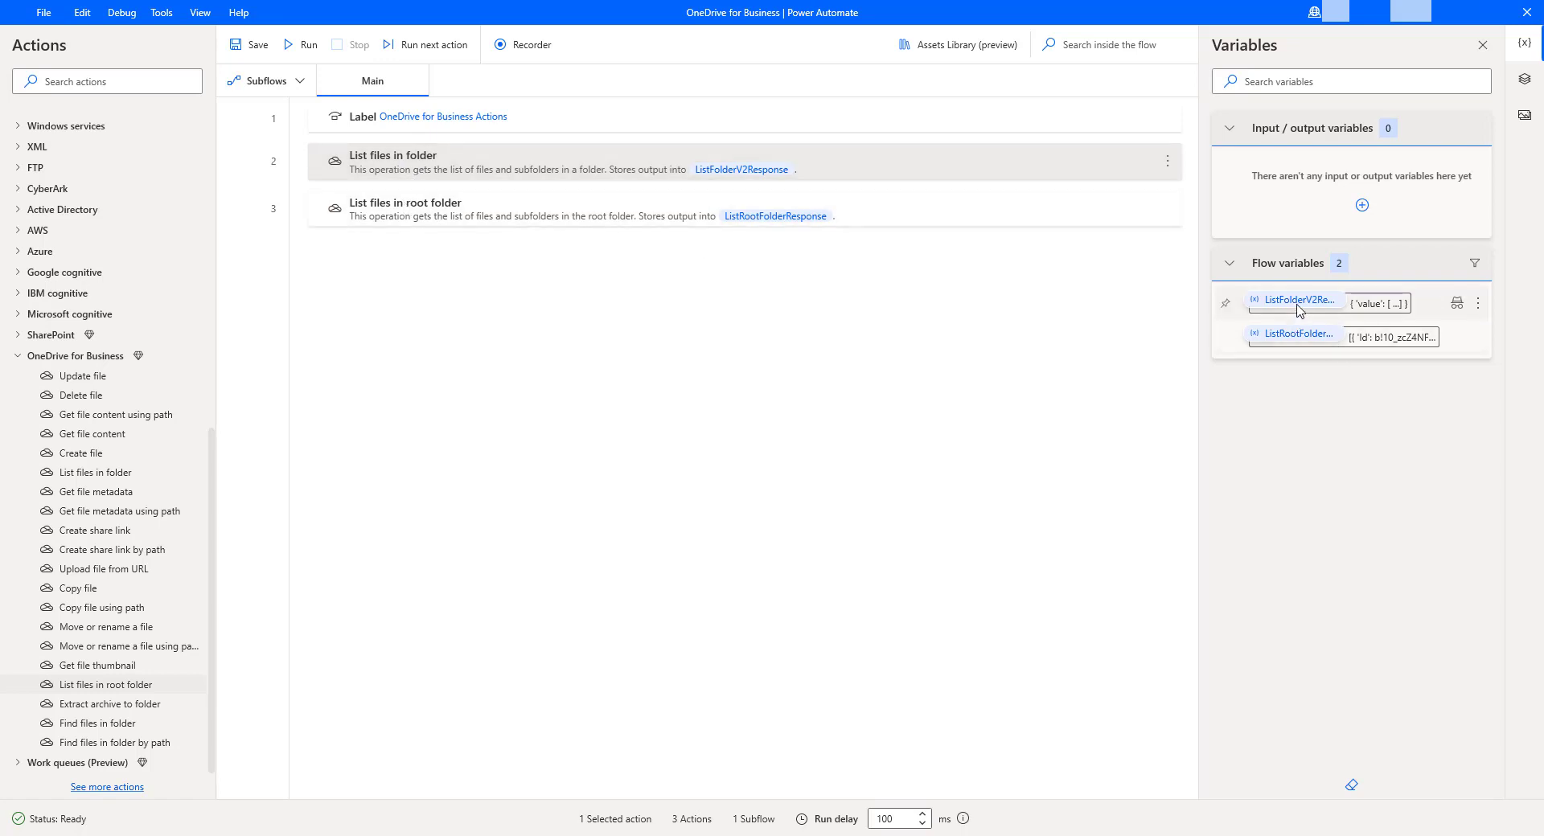
mouse_move(1299, 310)
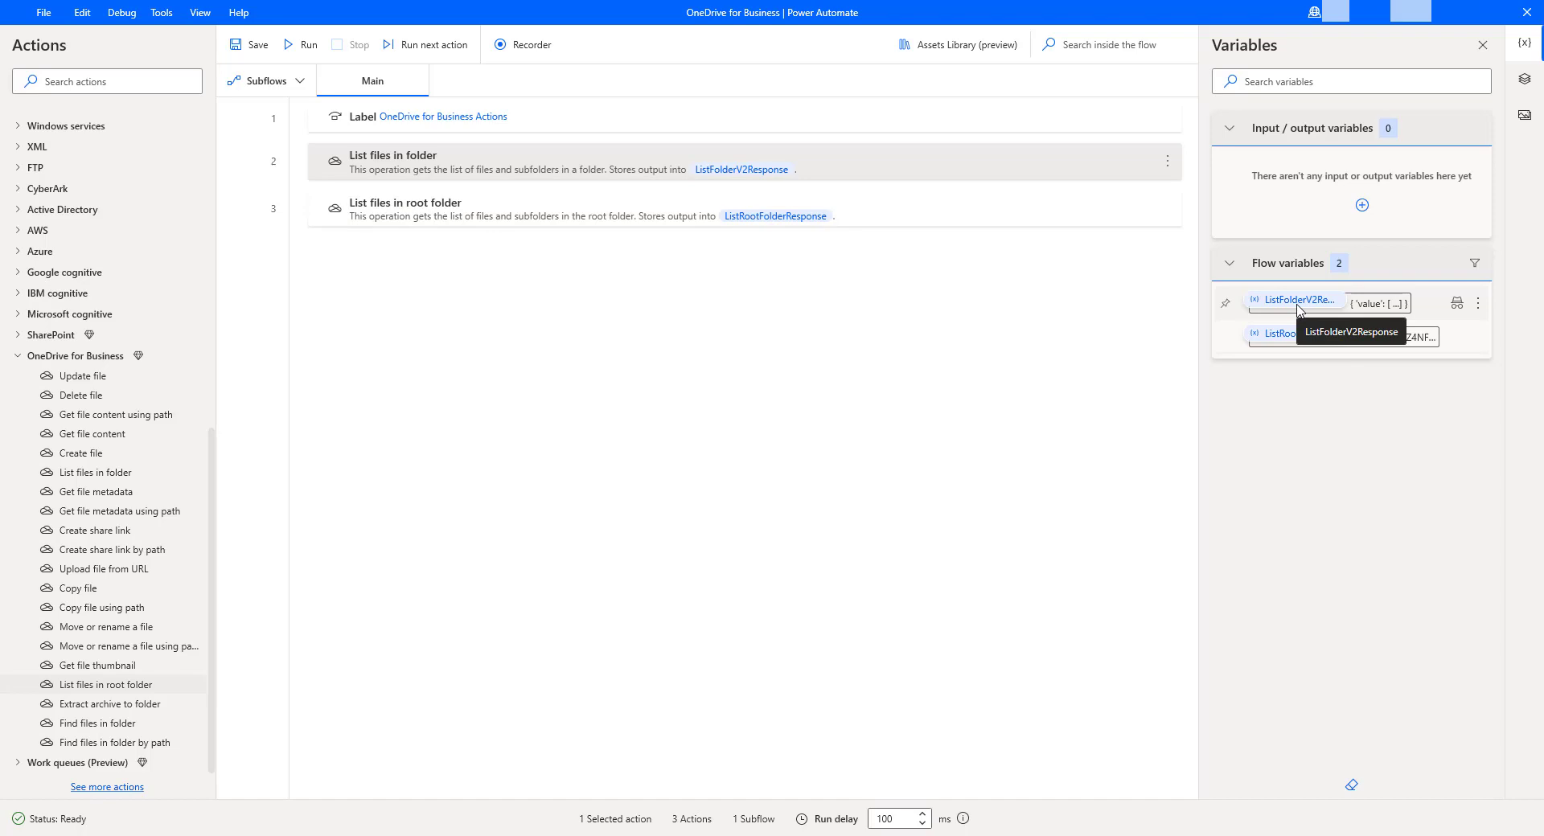
left_click(1295, 300)
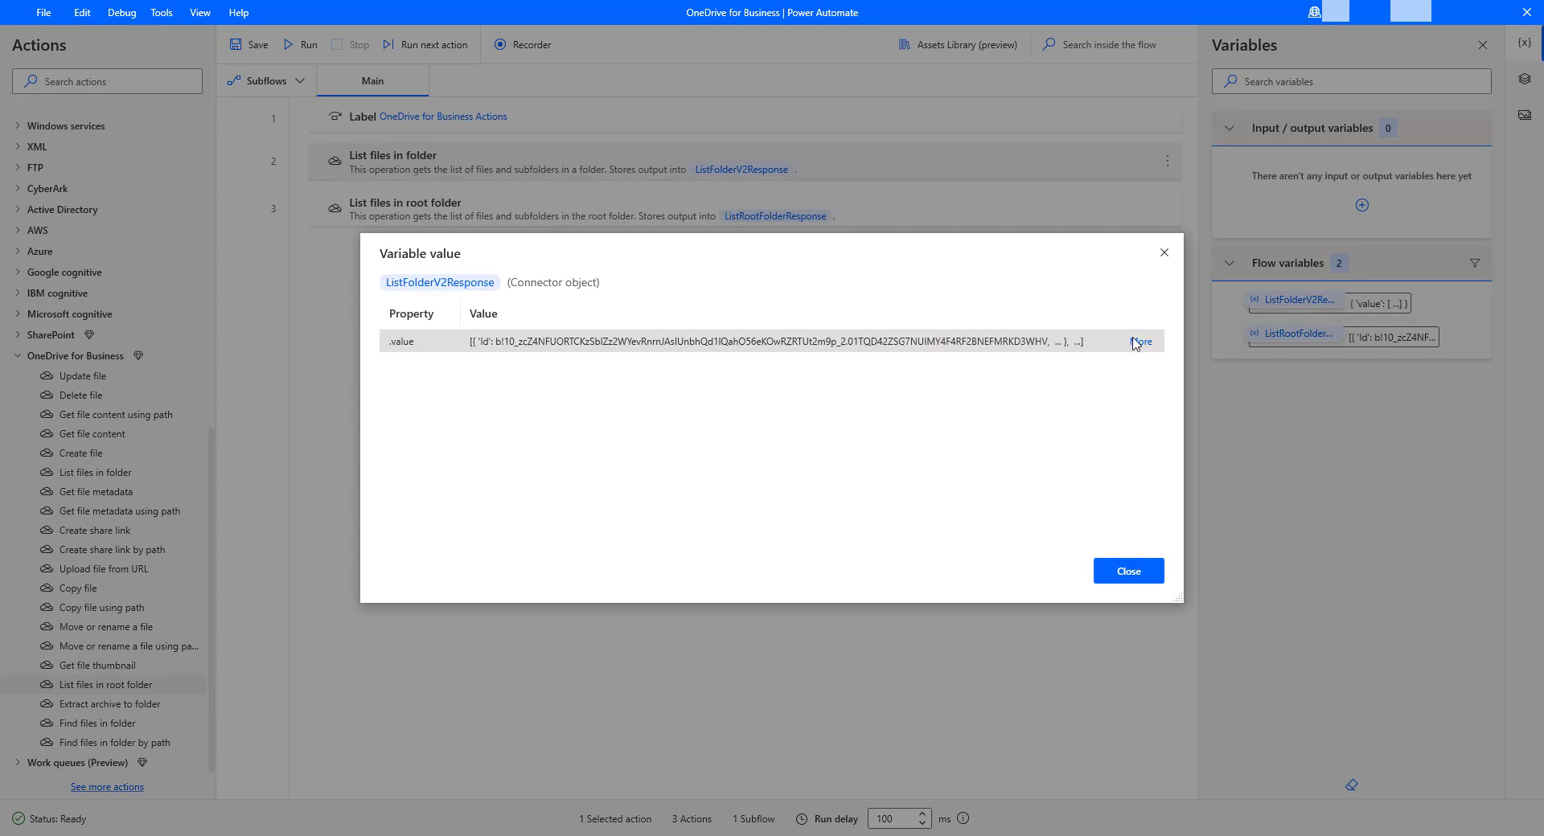
left_click(1141, 341)
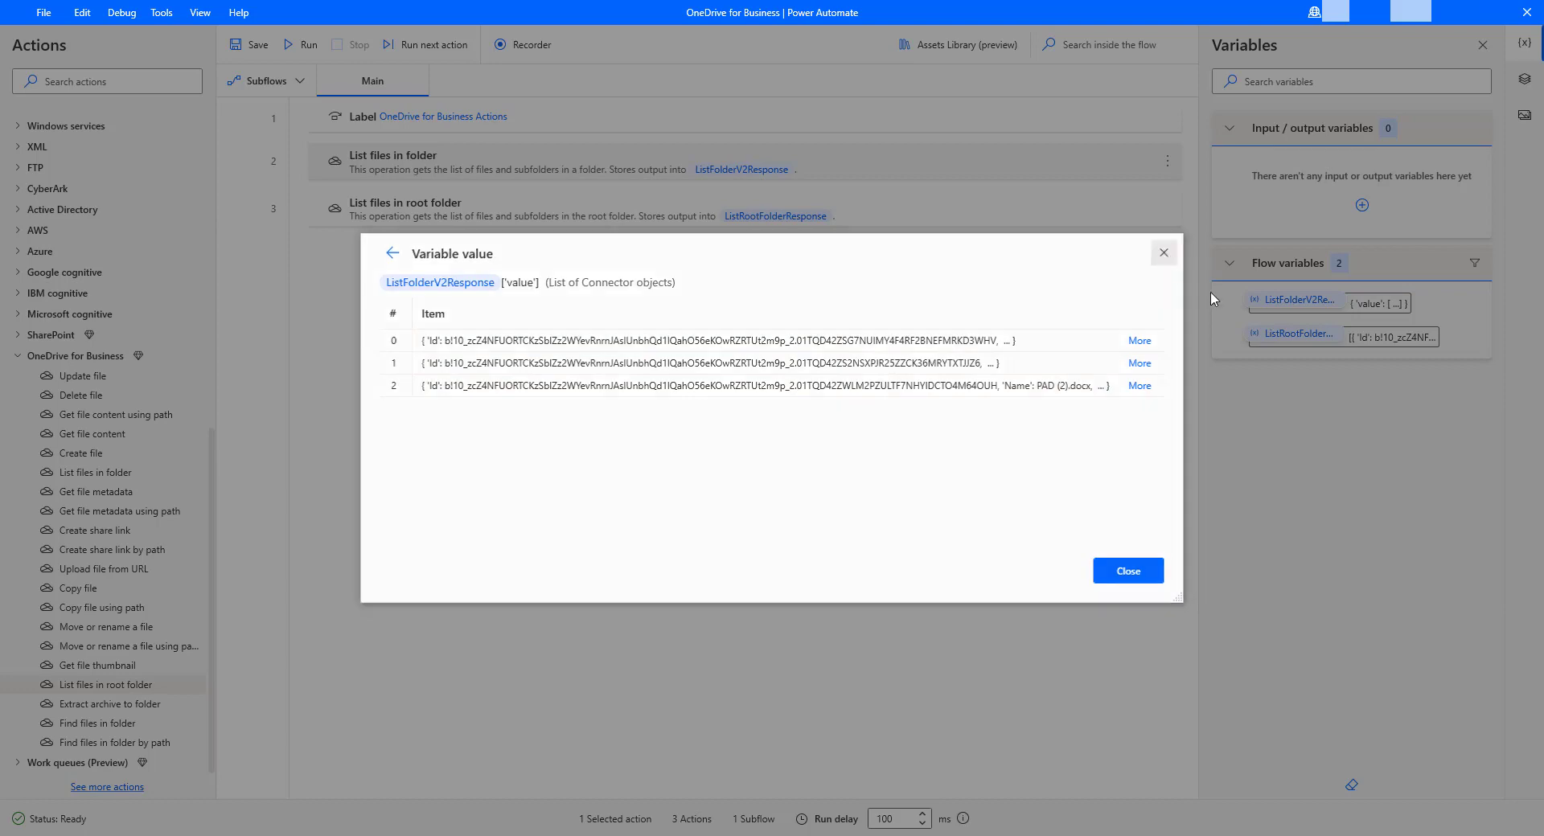
left_click(1128, 571)
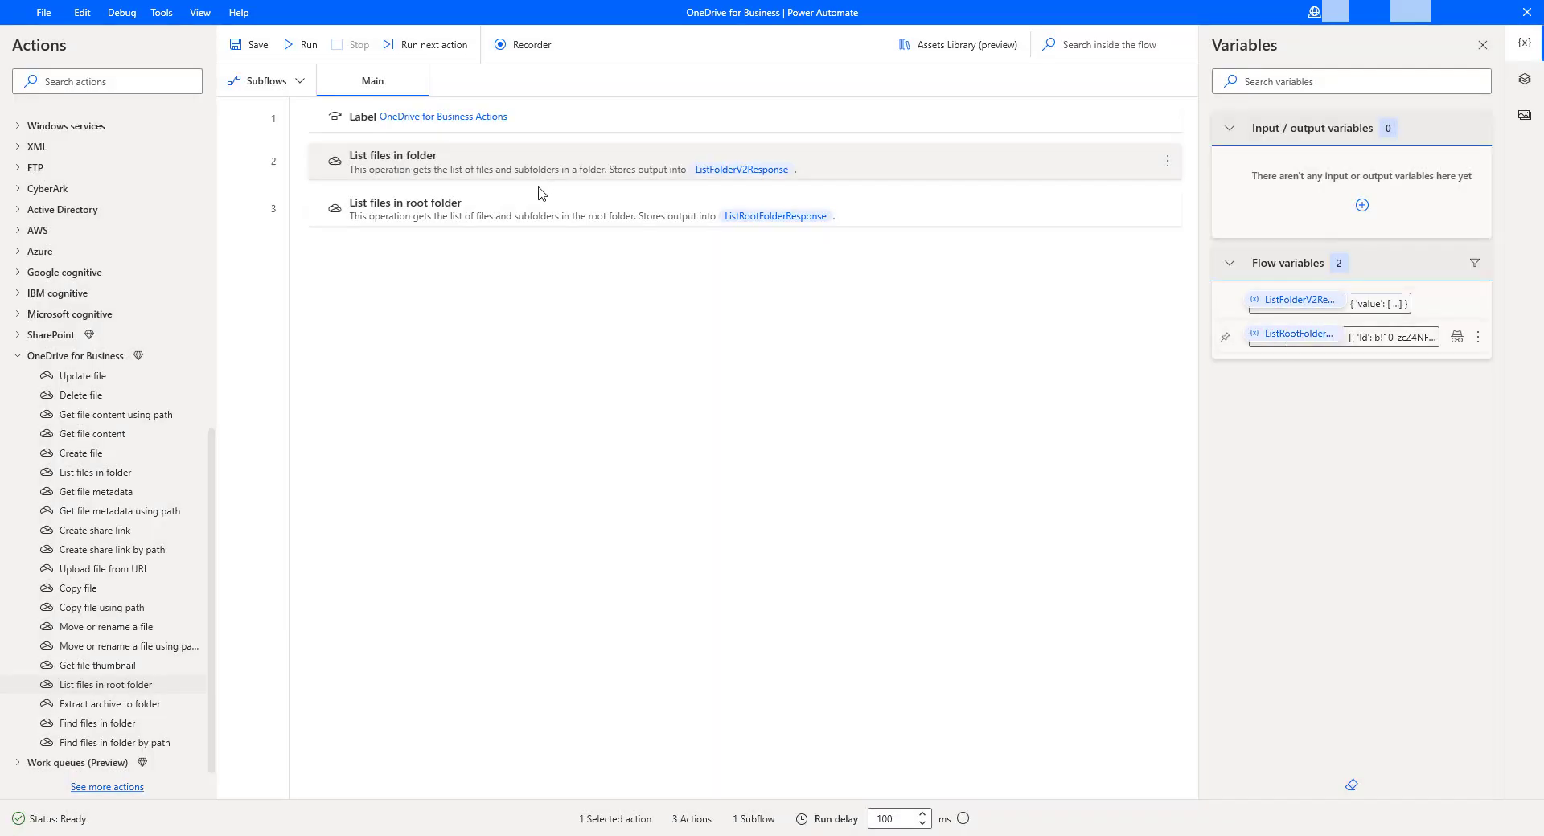
mouse_move(541, 204)
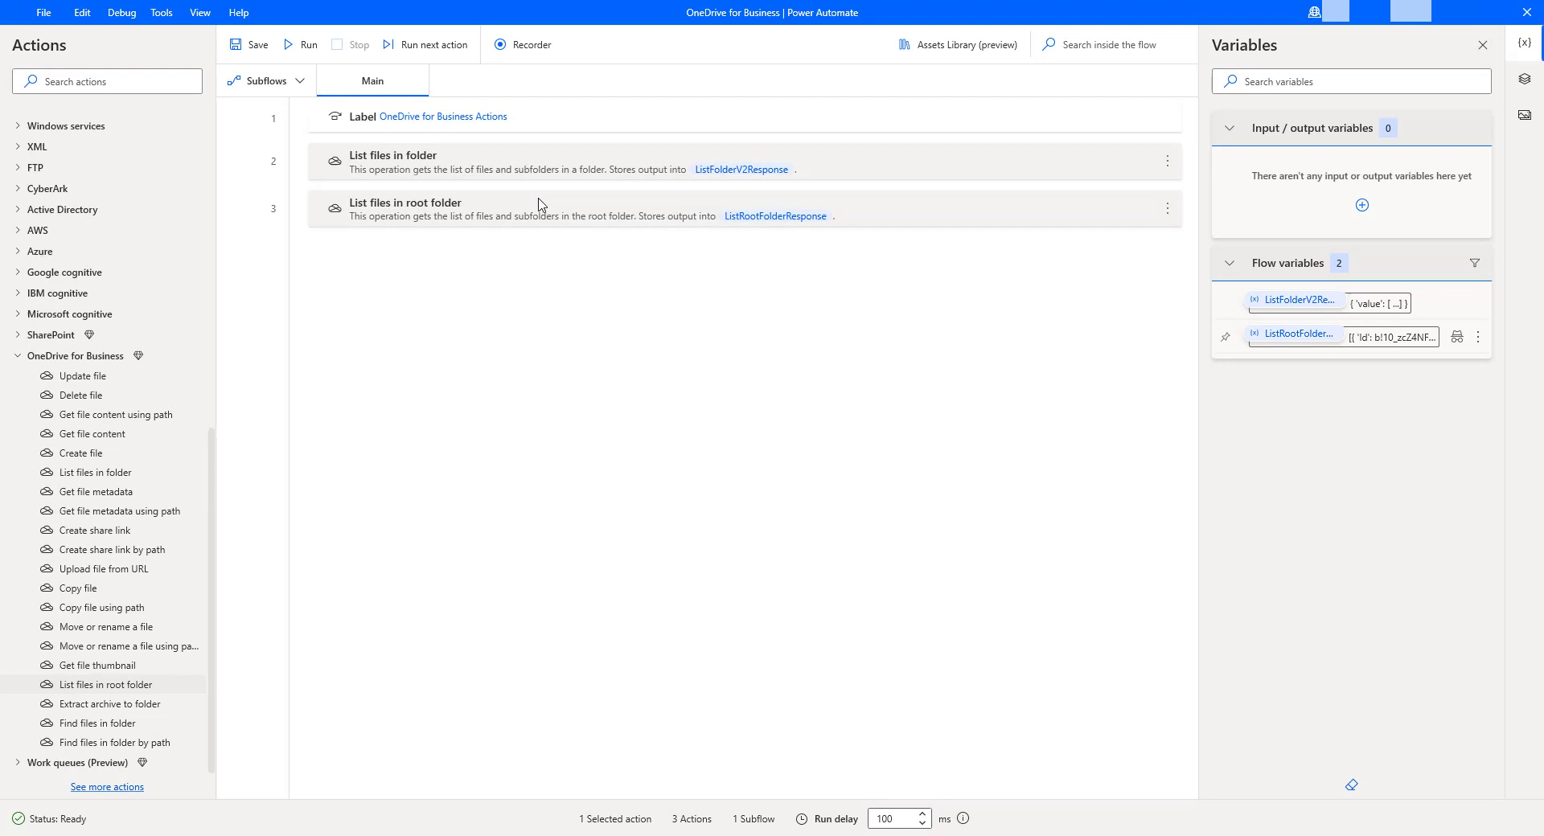
mouse_move(1295, 349)
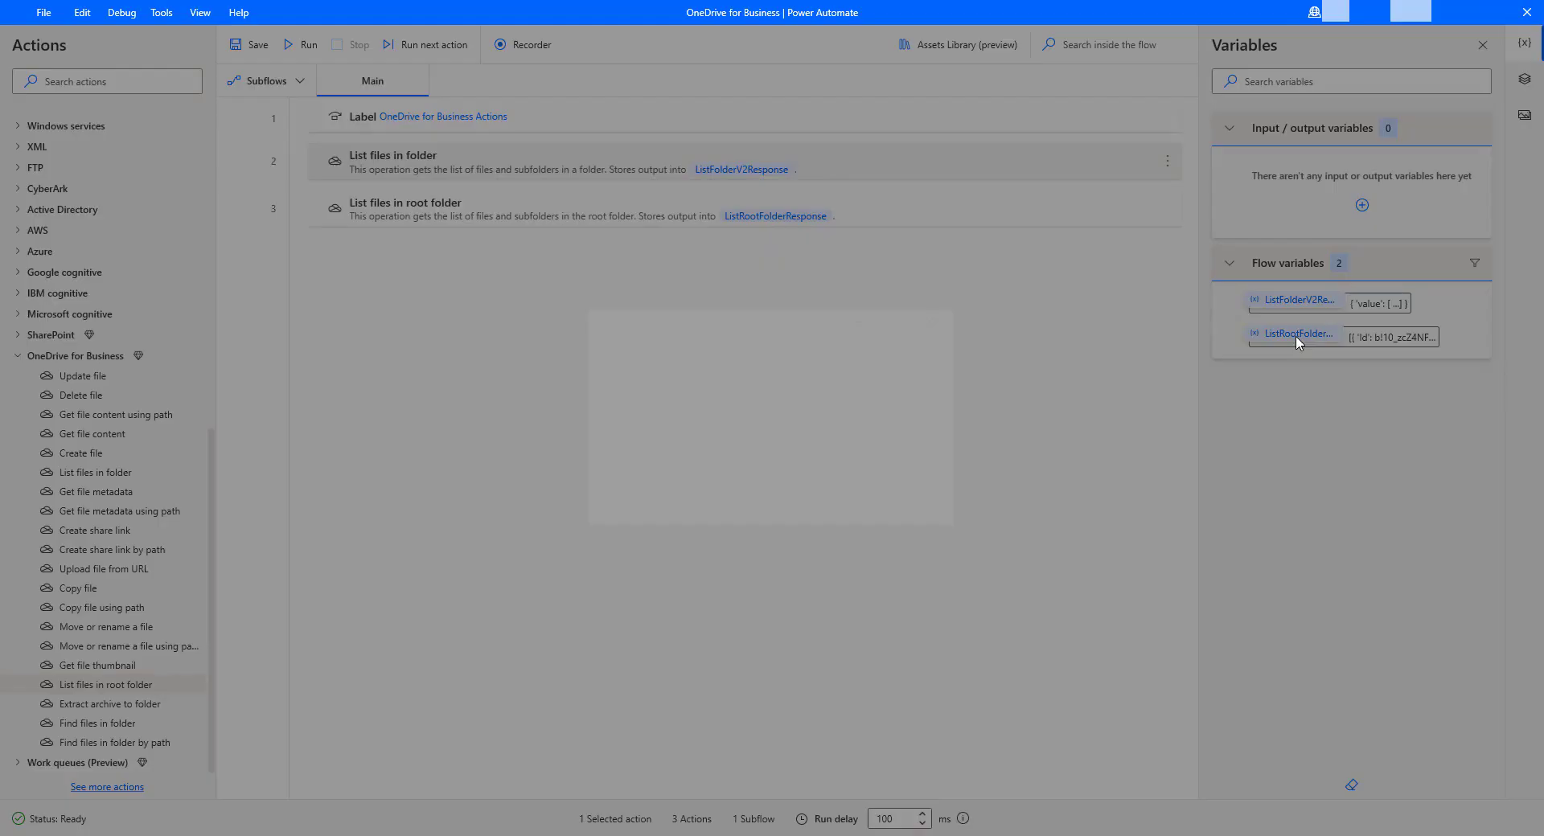
left_click(1298, 333)
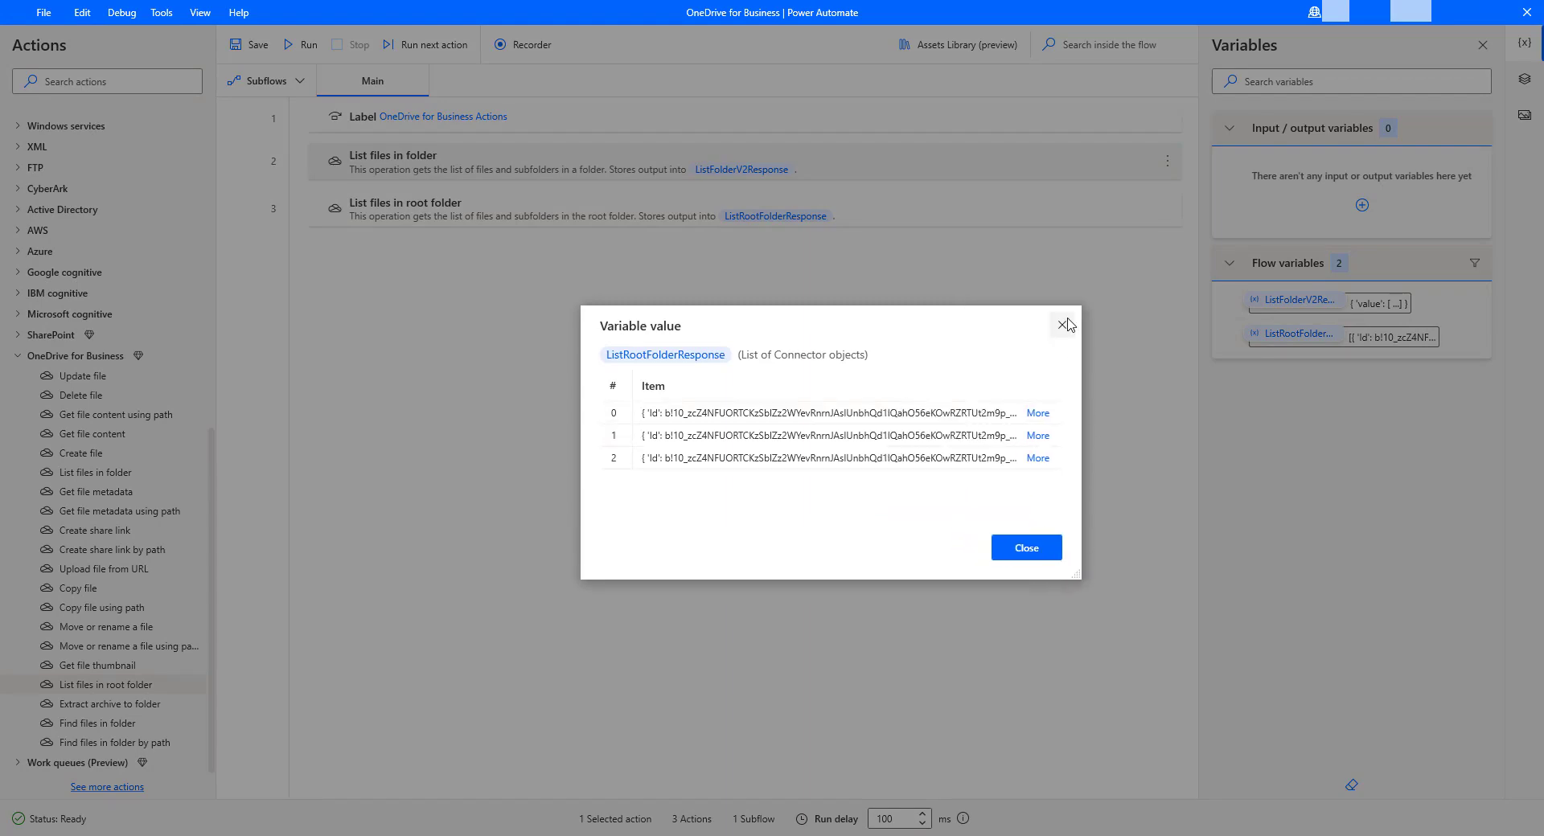
left_click(1064, 324)
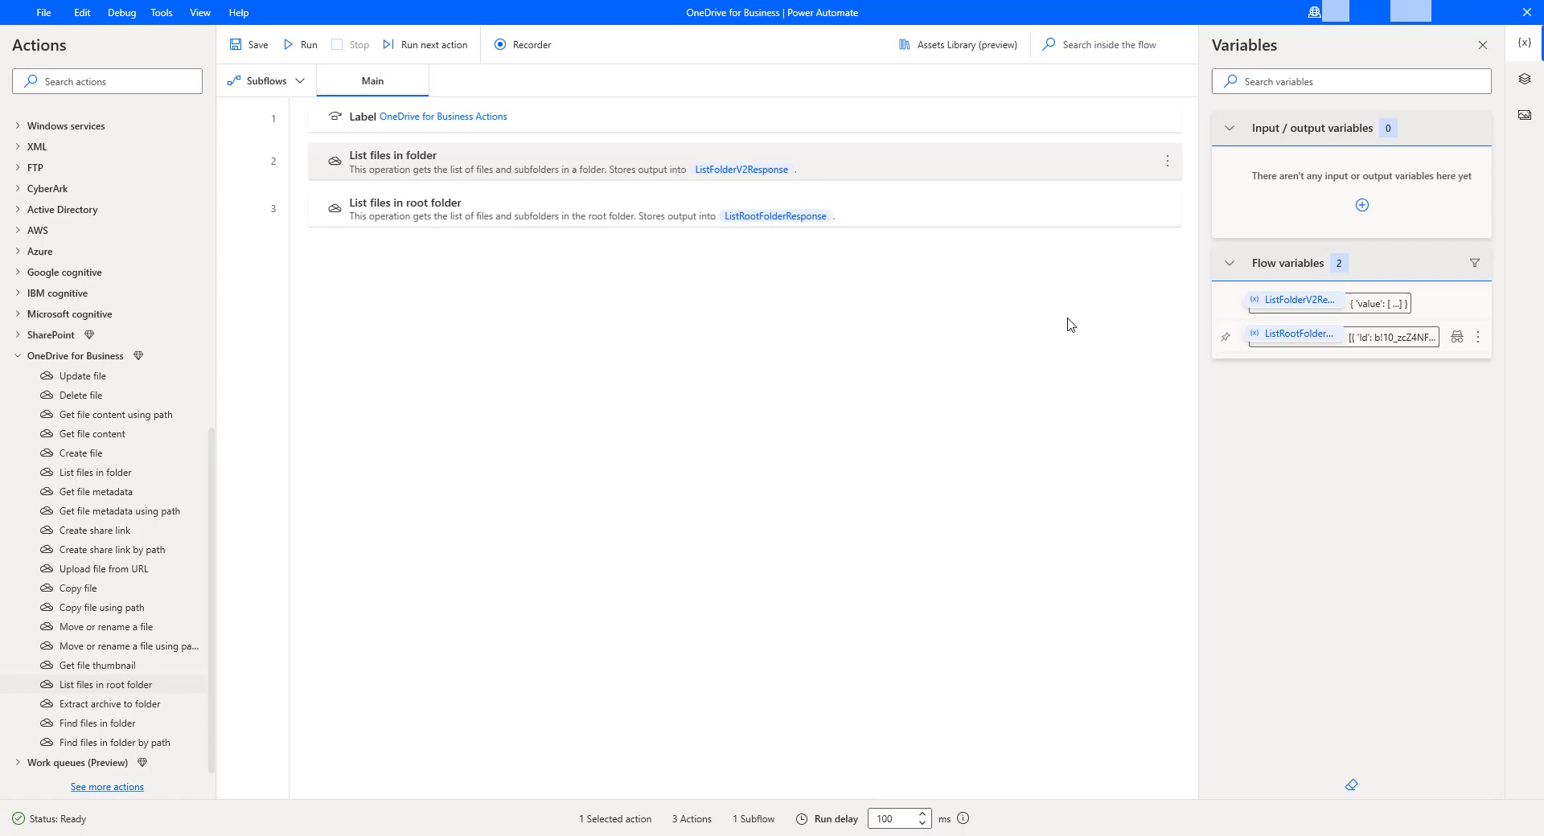